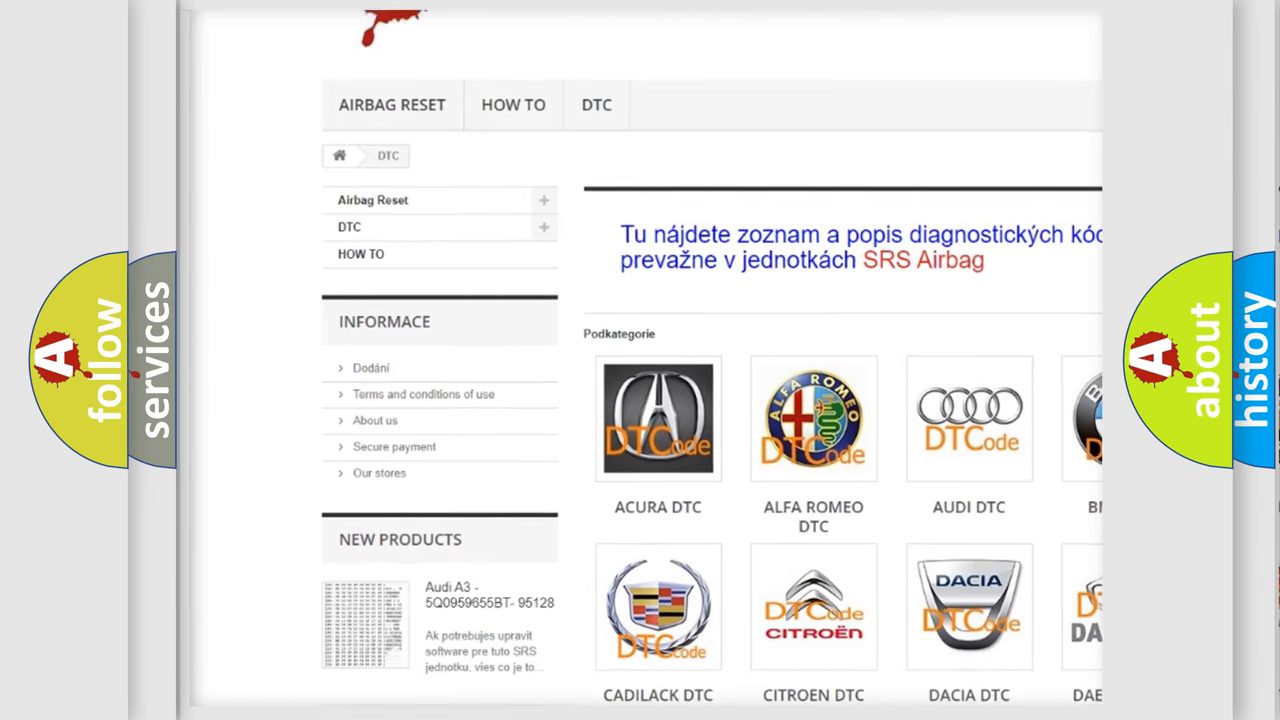
{"action": "scroll", "scroll_direction": "down", "scroll_amount": 3}
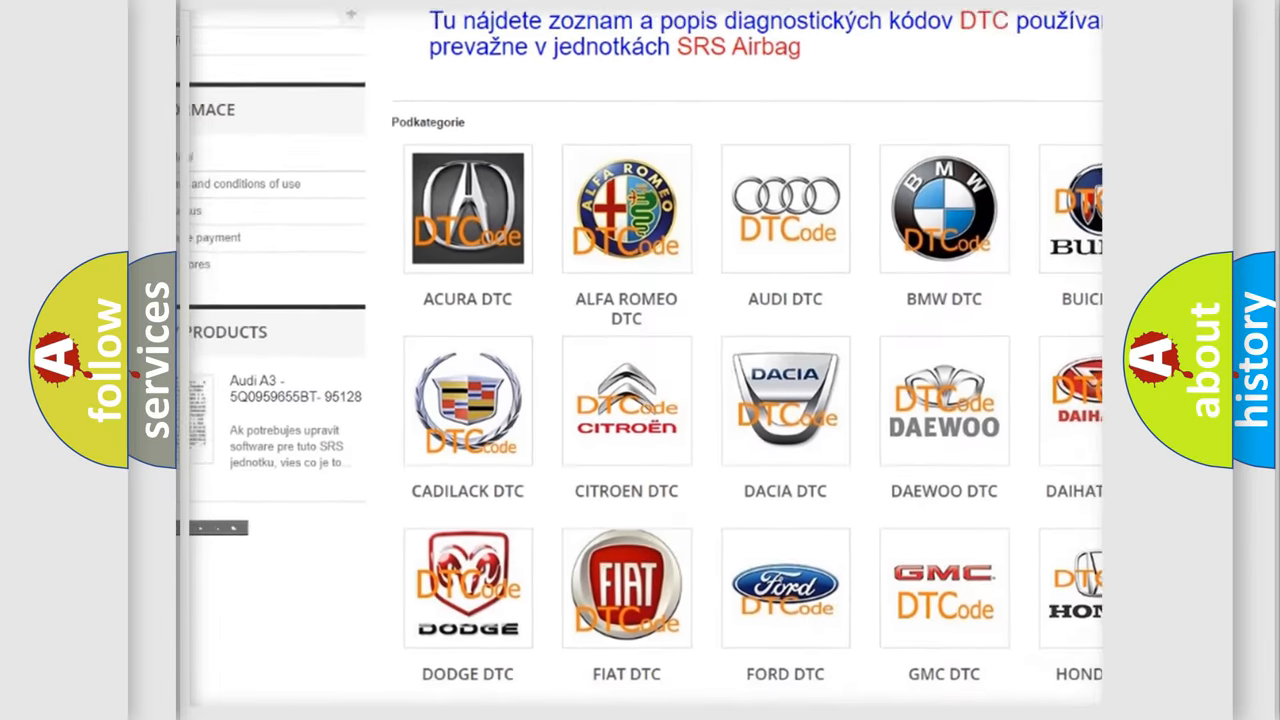
{"action": "scroll", "scroll_direction": "down", "scroll_amount": 3}
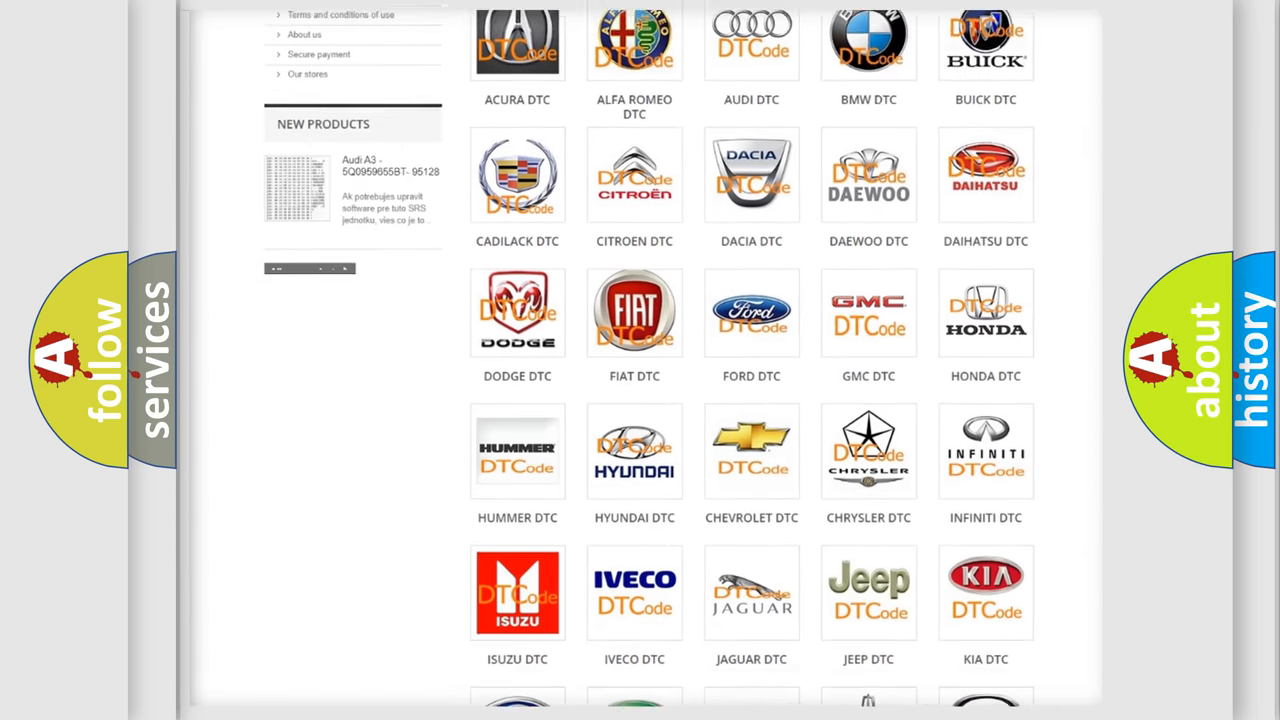
{"action": "scroll", "scroll_direction": "down", "scroll_amount": 3}
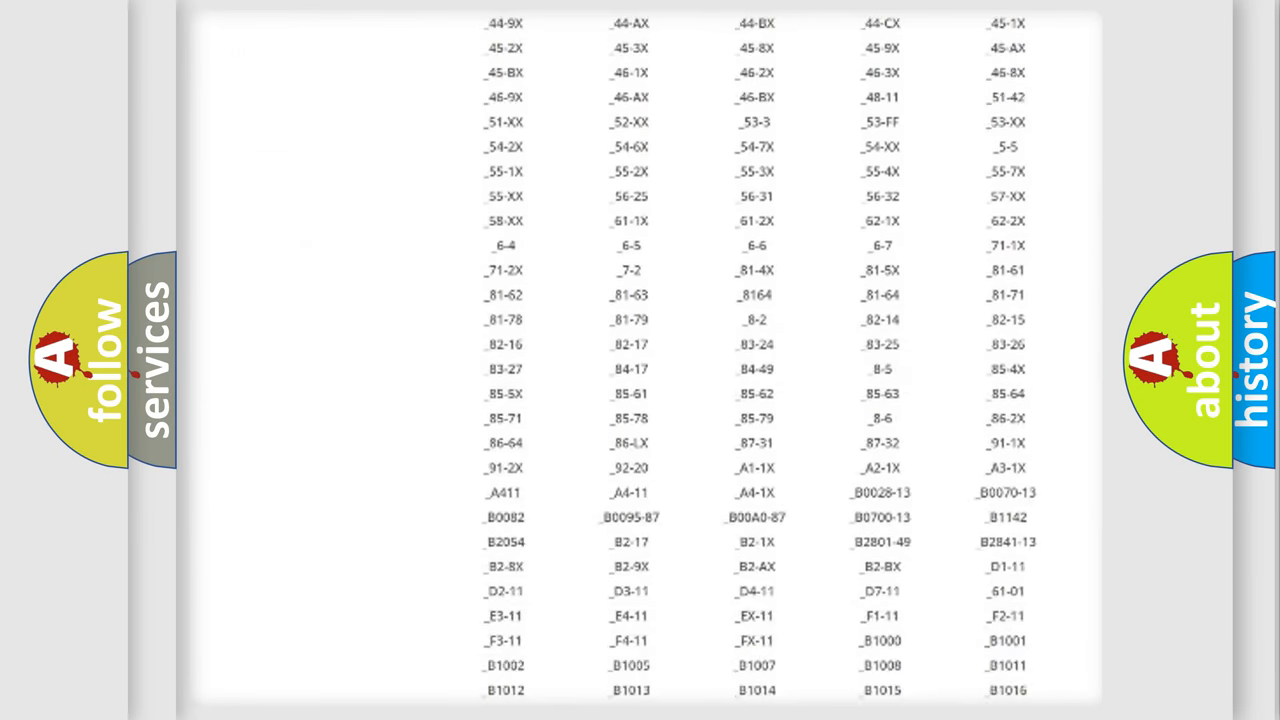
{"action": "scroll", "scroll_direction": "down", "scroll_amount": 3}
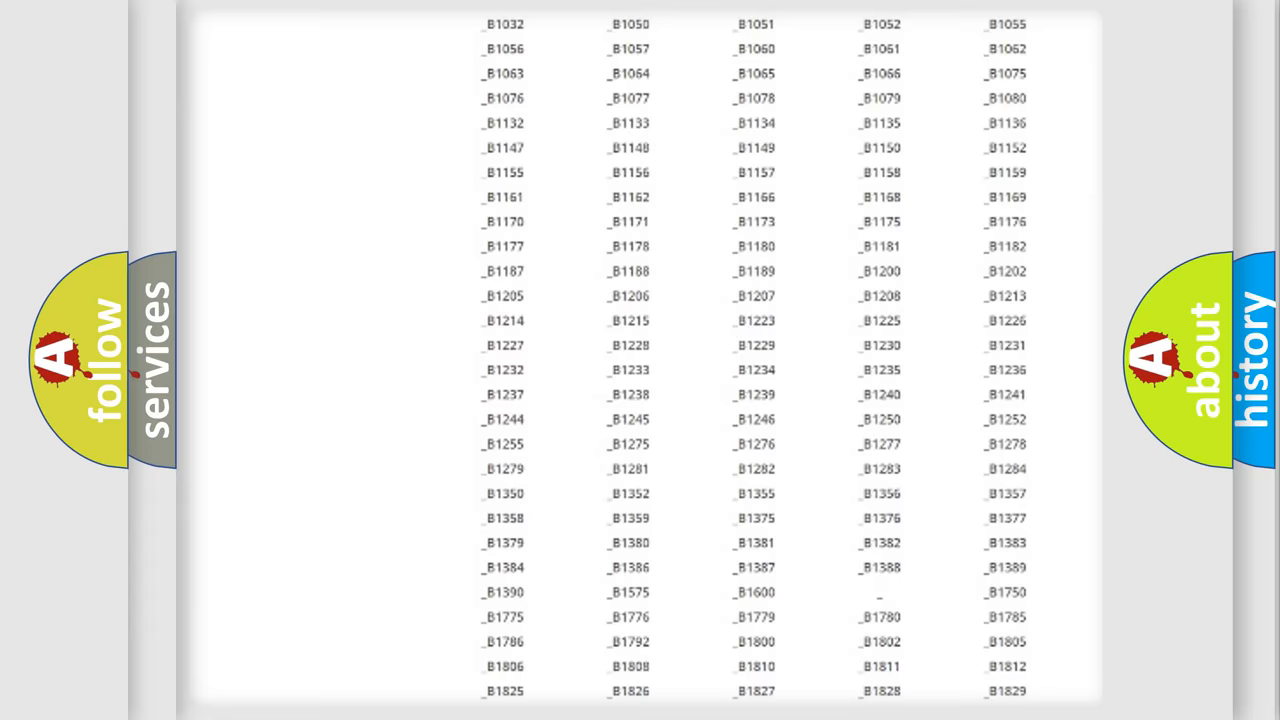